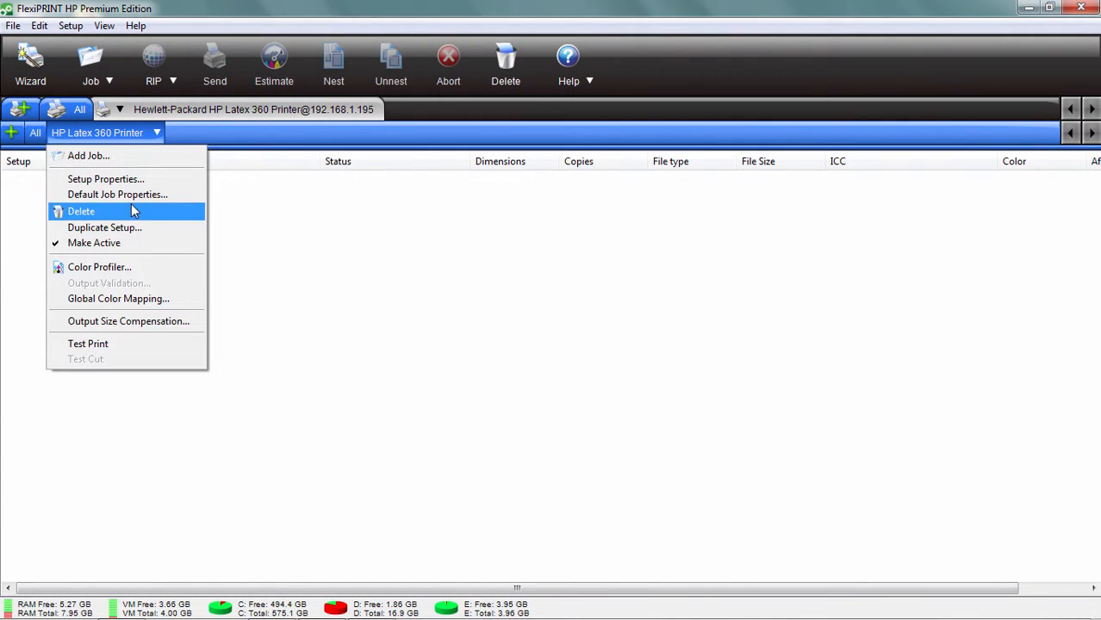
Show the Default Job Properties for the HP Latex 360 setup with PVC Banner media settings
click(118, 193)
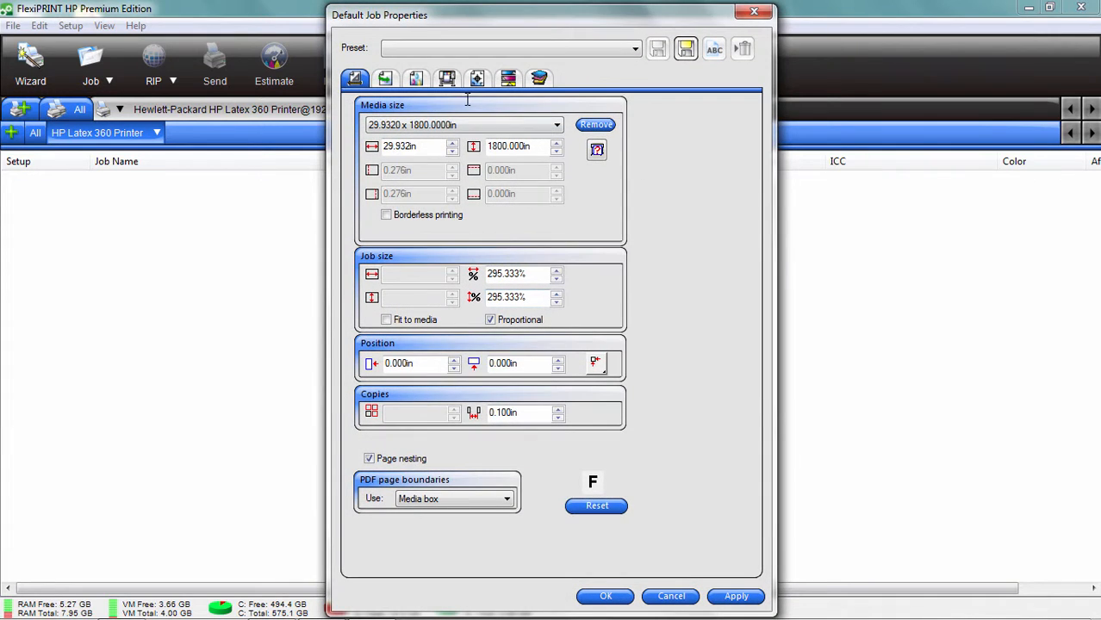
mouse_move(448, 79)
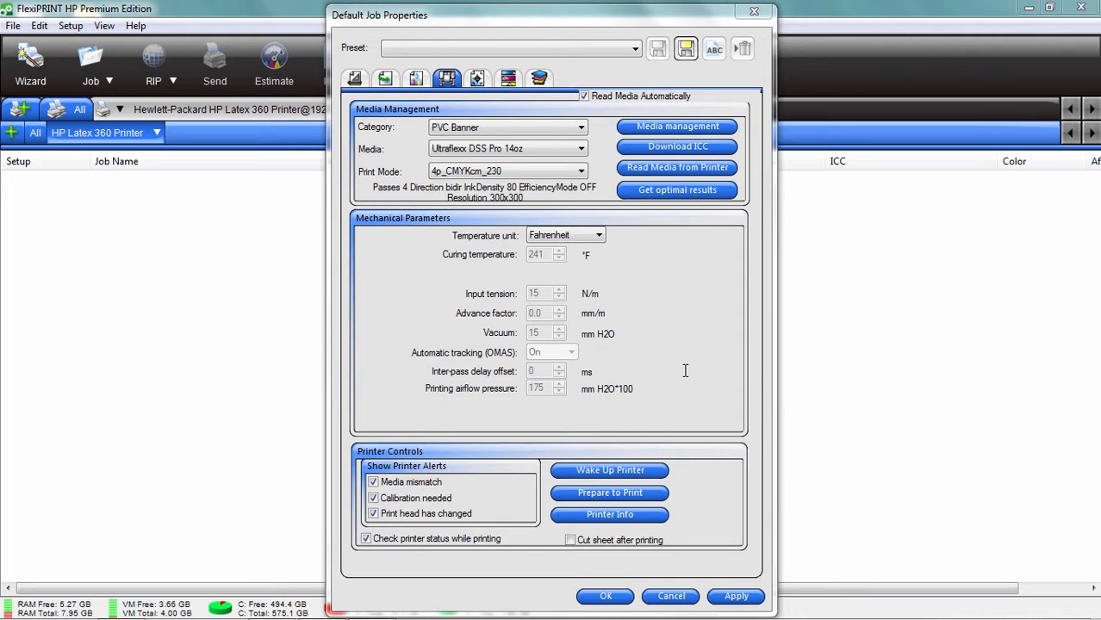
mouse_move(484, 183)
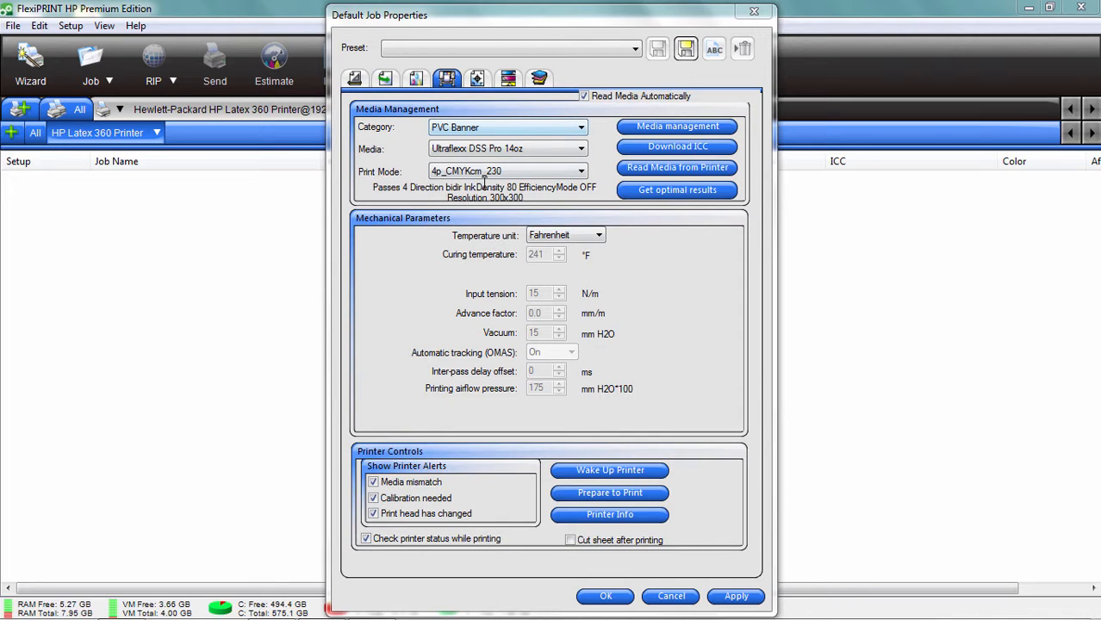